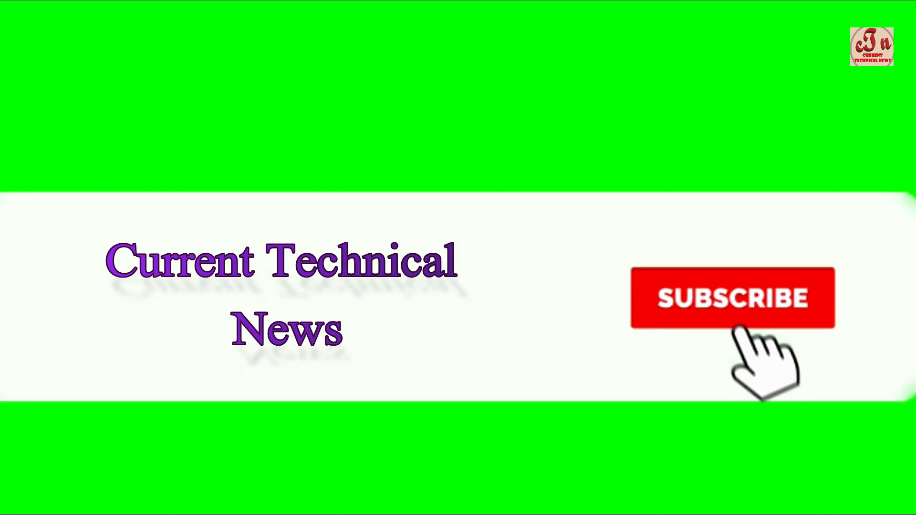
pyautogui.click(733, 299)
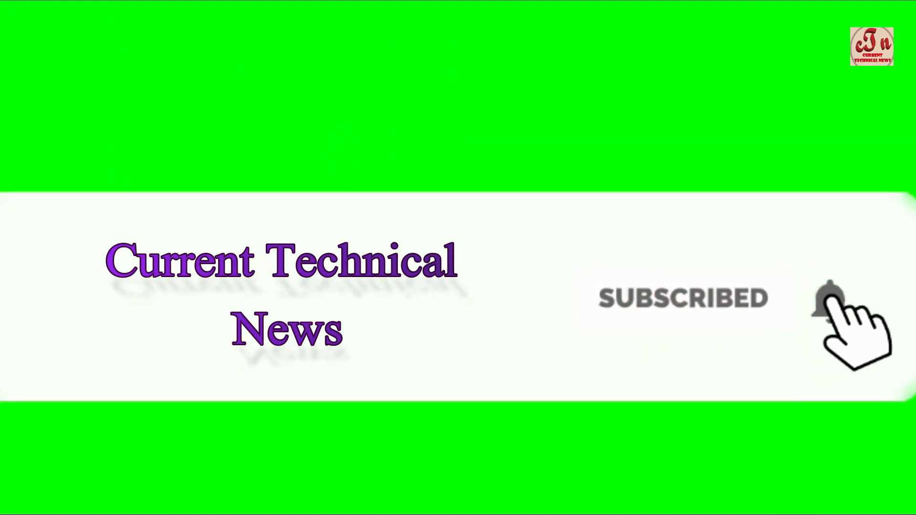